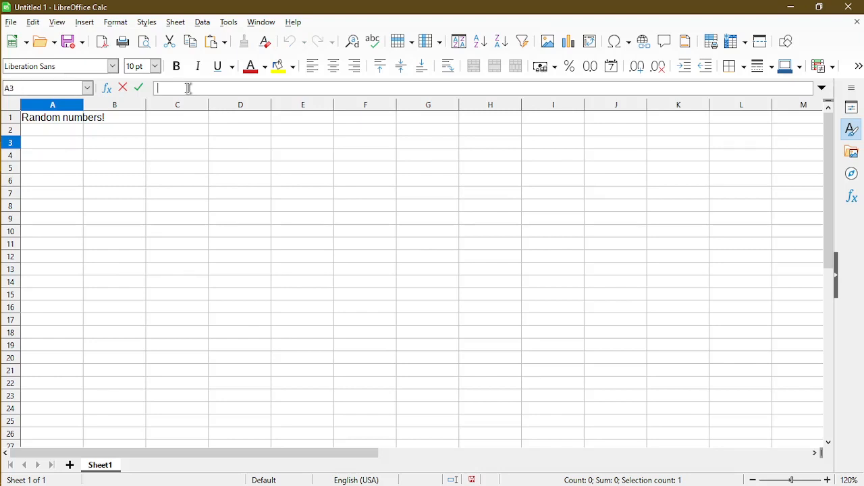
# Enter =RAND() in A3 to produce a random decimal between 0 and 1
pyautogui.write('=R')
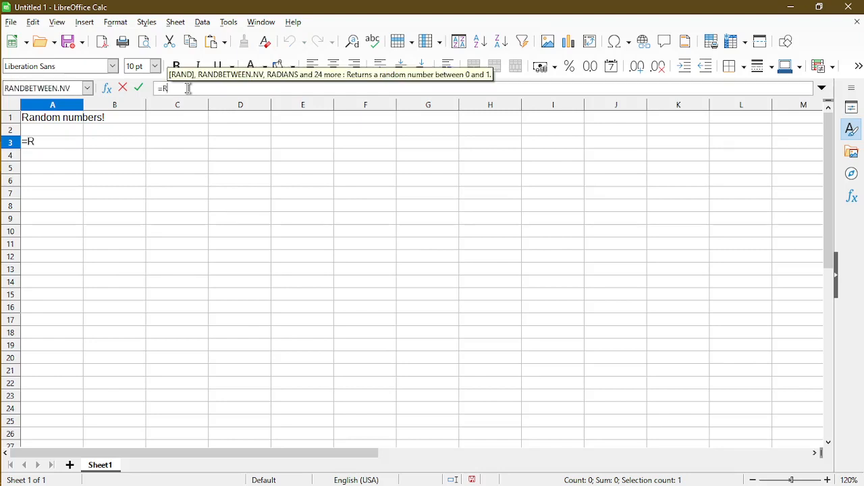
pyautogui.write('AND()')
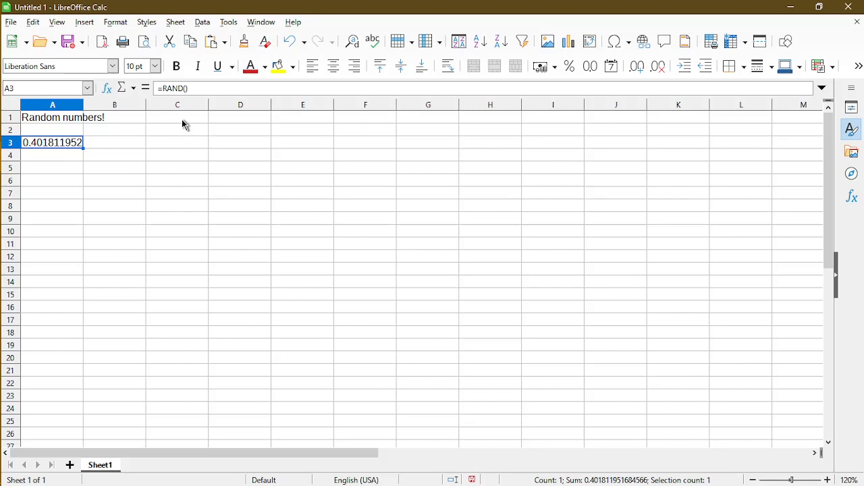
pyautogui.moveTo(262, 183)
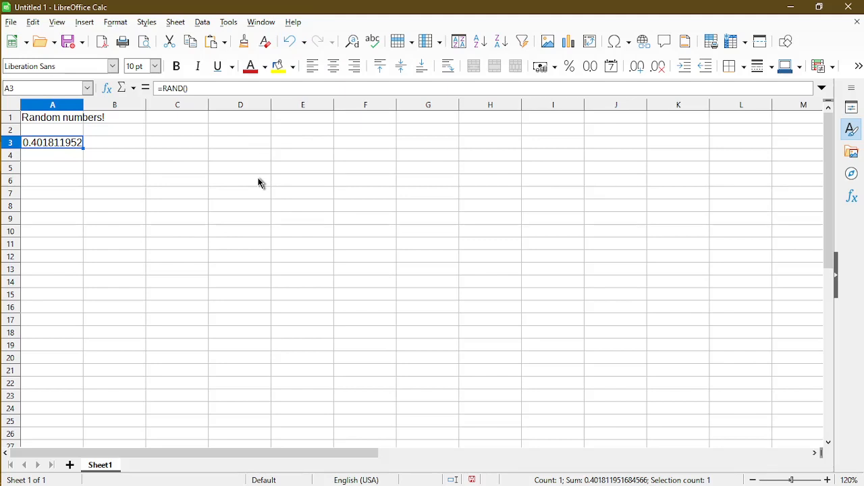
pyautogui.moveTo(254, 115)
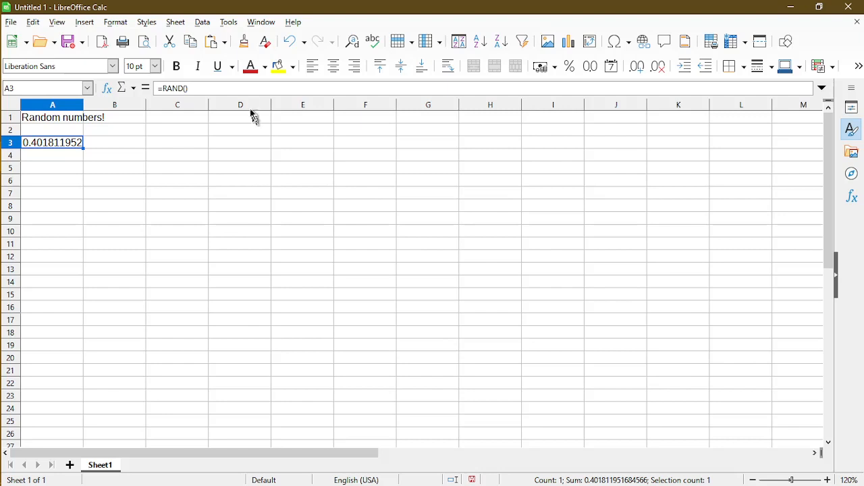
# Enter =RANDBETWEEN.NV(1,100) in A5 for a non-volatile random integer
pyautogui.doubleClick(51, 142)
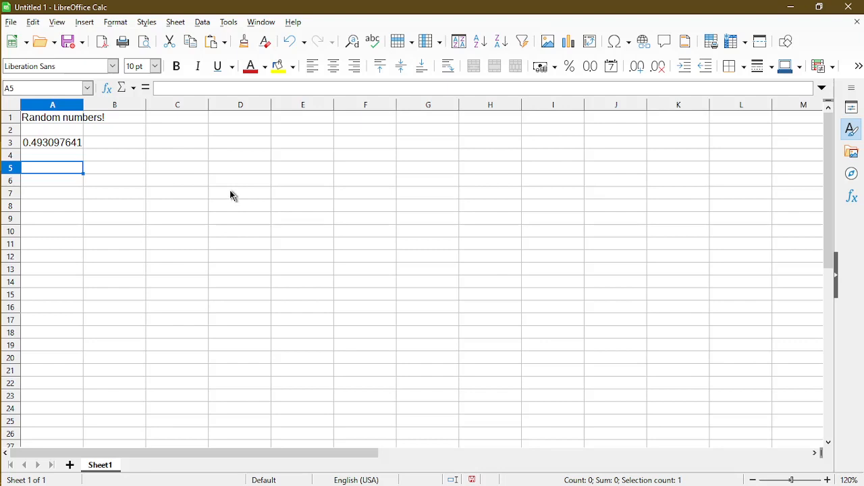
pyautogui.write('=')
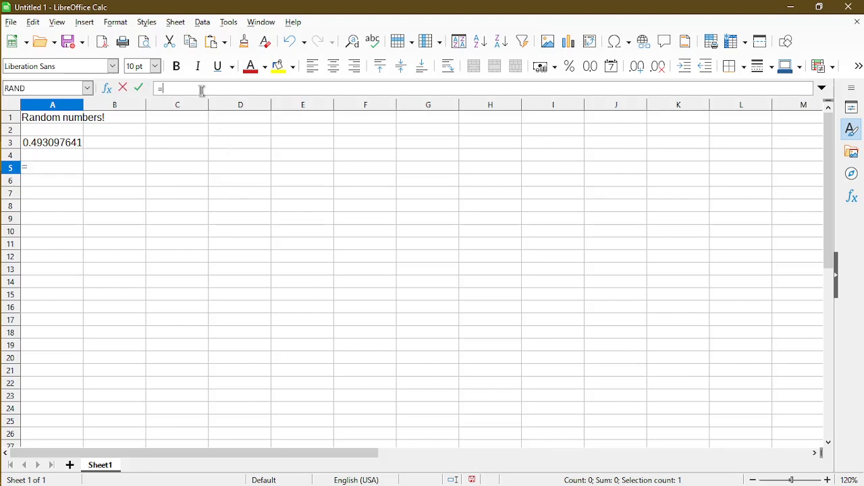
pyautogui.write('RAN')
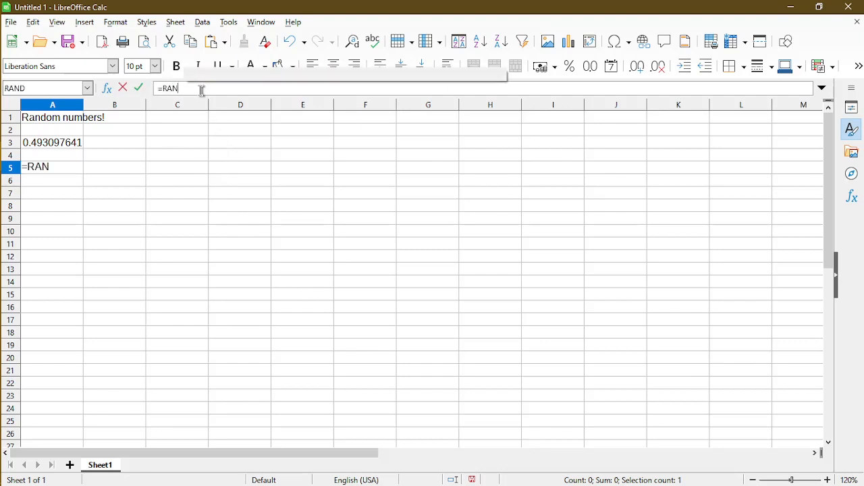
pyautogui.write('DBETWEE')
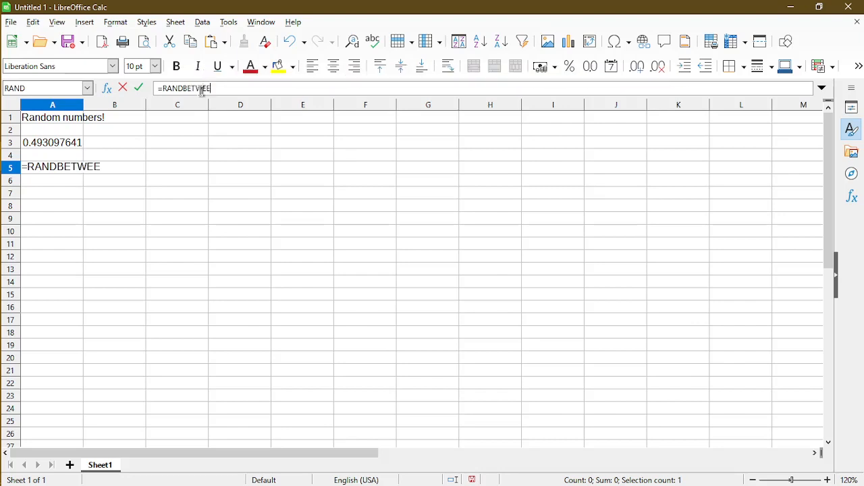
pyautogui.write('N.NV')
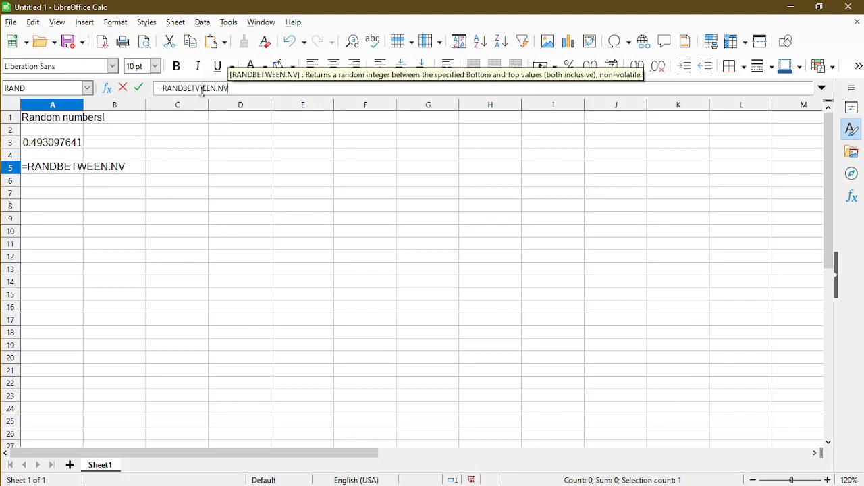
pyautogui.write('(')
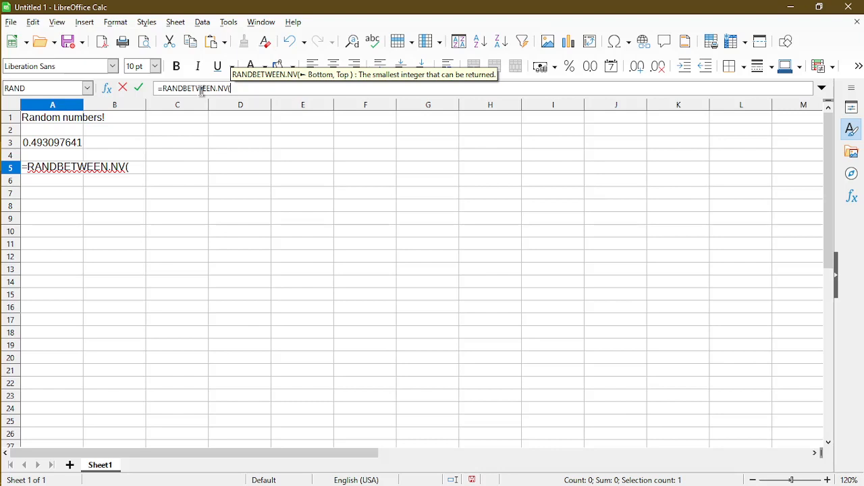
pyautogui.write('1,1')
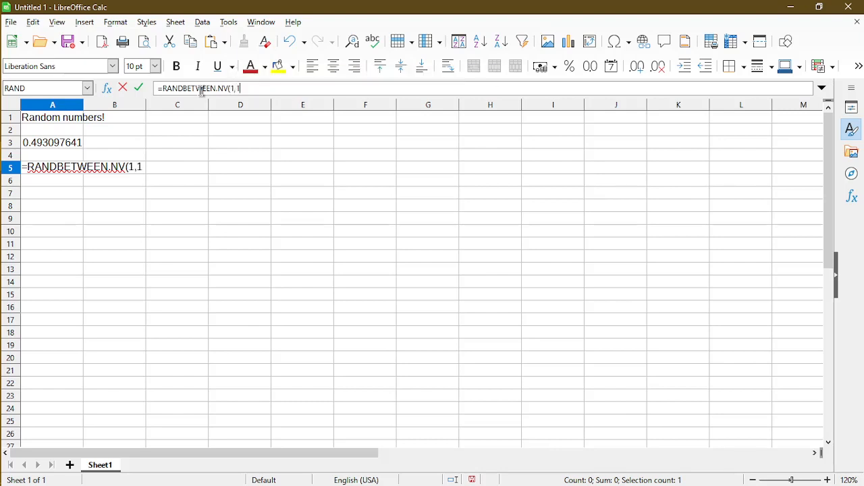
pyautogui.write('00)')
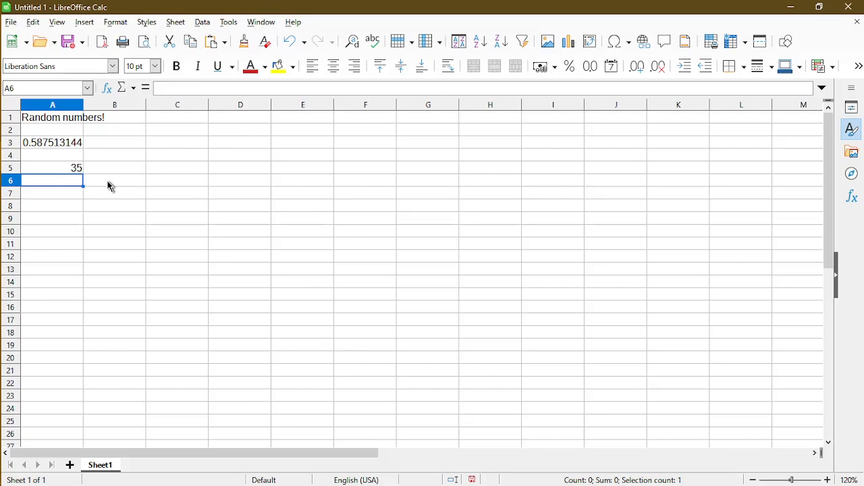
pyautogui.moveTo(205, 147)
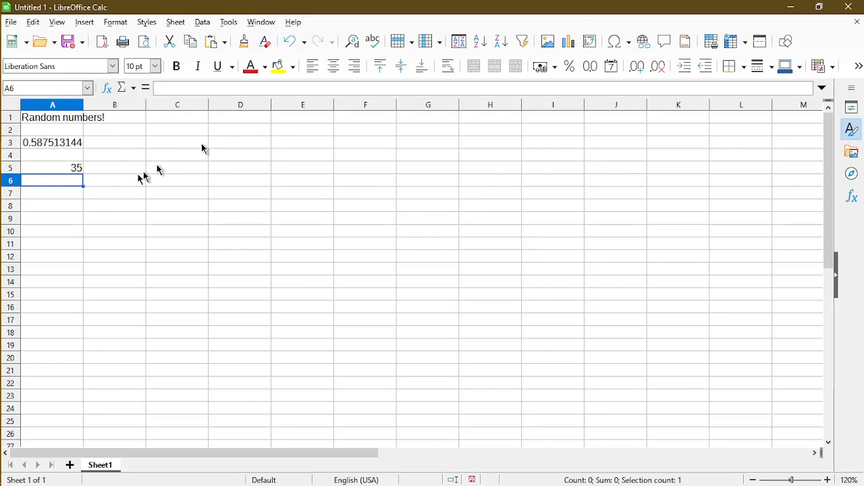
pyautogui.moveTo(108, 186)
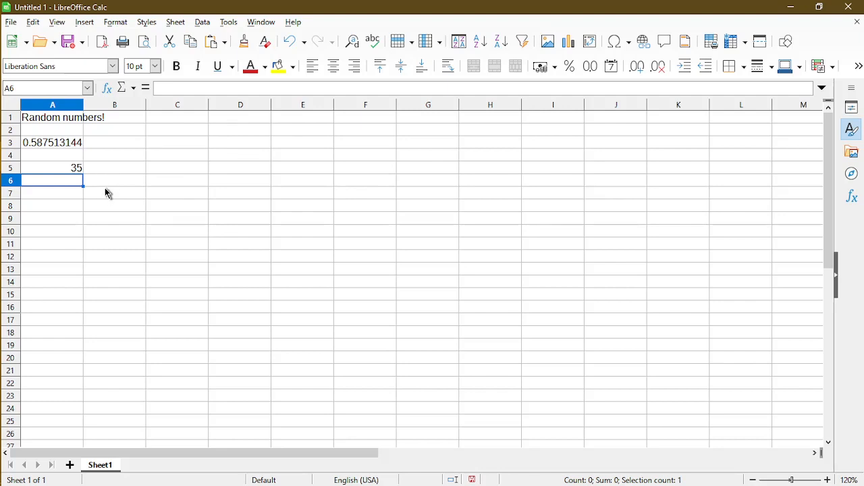
# Copy the RANDBETWEEN.NV formula from A5 and paste it into C7
pyautogui.click(52, 168)
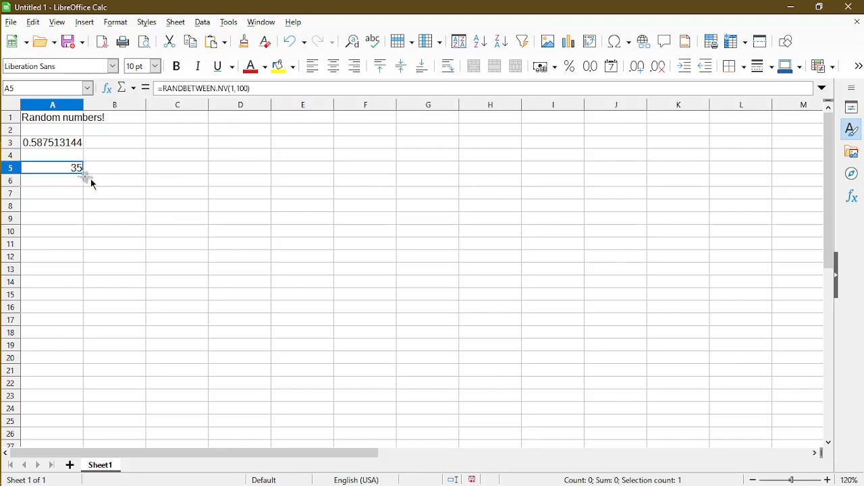
pyautogui.press('ctrl+c')
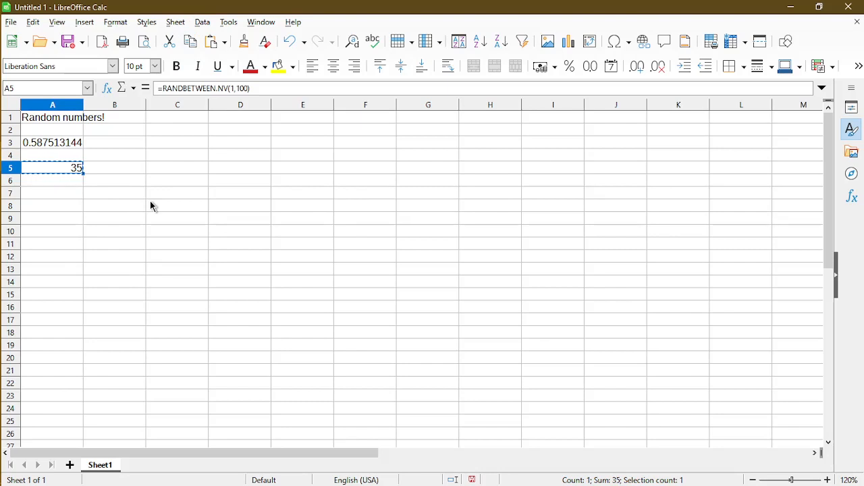
pyautogui.click(176, 193)
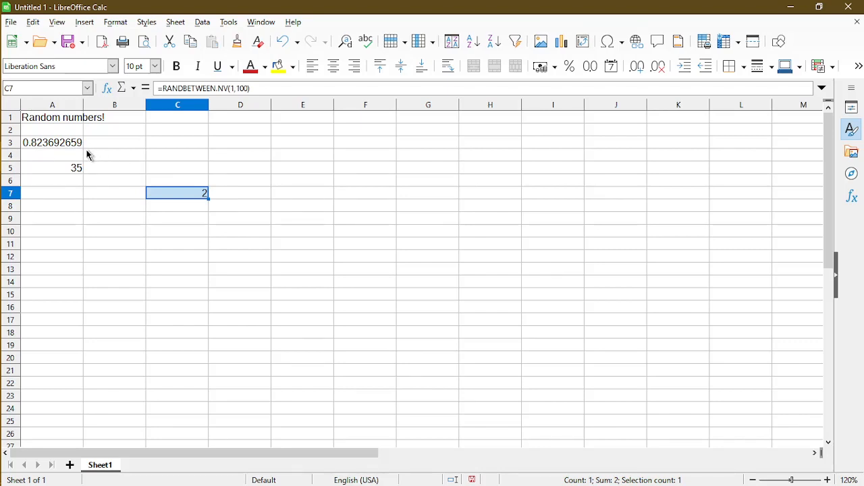
# Inspect the recalculated RAND and RANDBETWEEN.NV formulas in A3 and A5
pyautogui.click(51, 142)
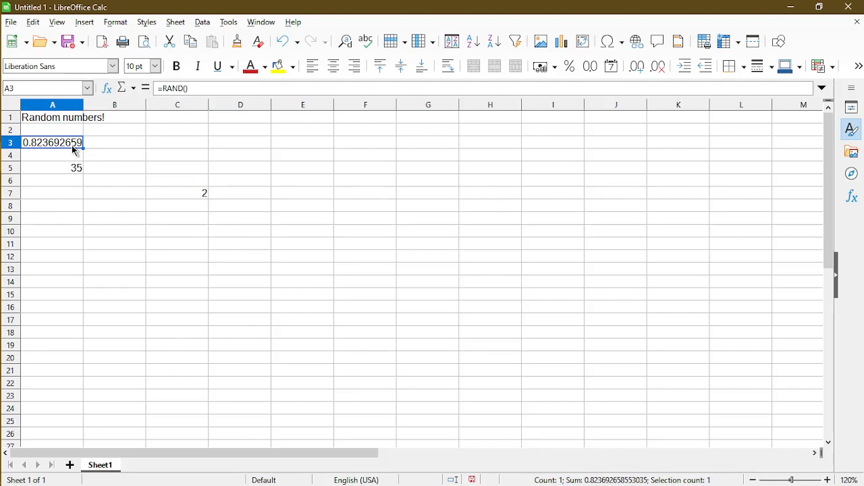
pyautogui.moveTo(100, 154)
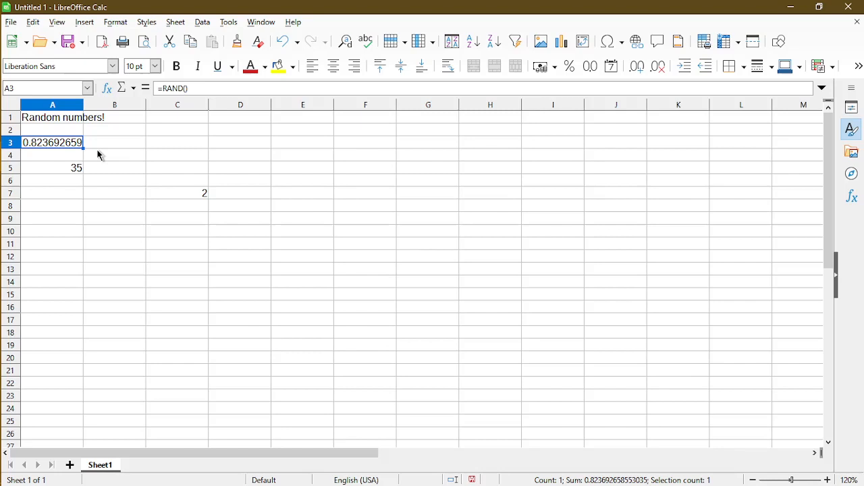
pyautogui.click(51, 167)
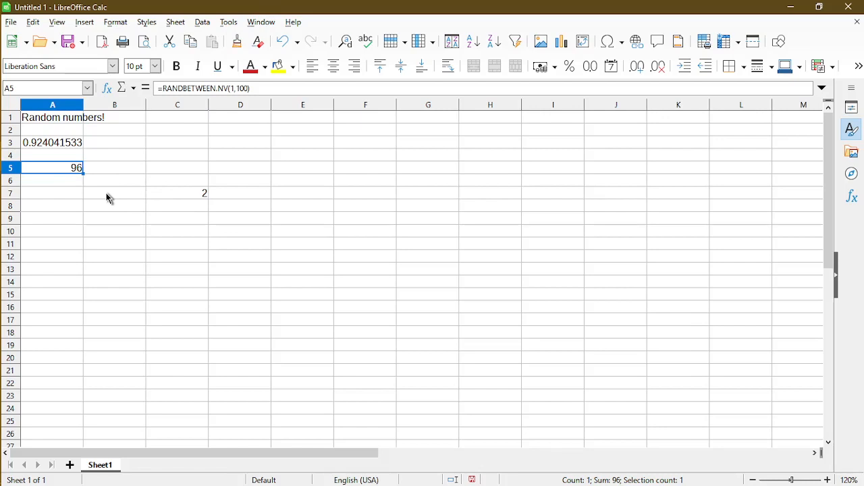
pyautogui.moveTo(201, 106)
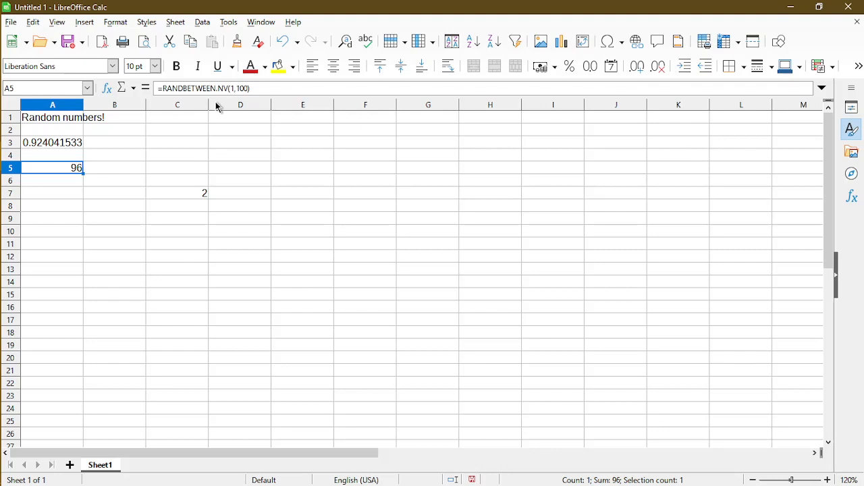
pyautogui.moveTo(188, 186)
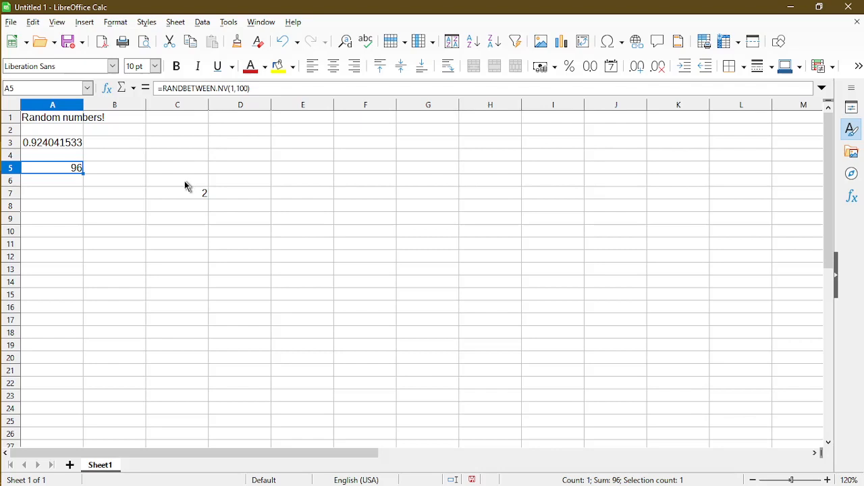
pyautogui.moveTo(53, 184)
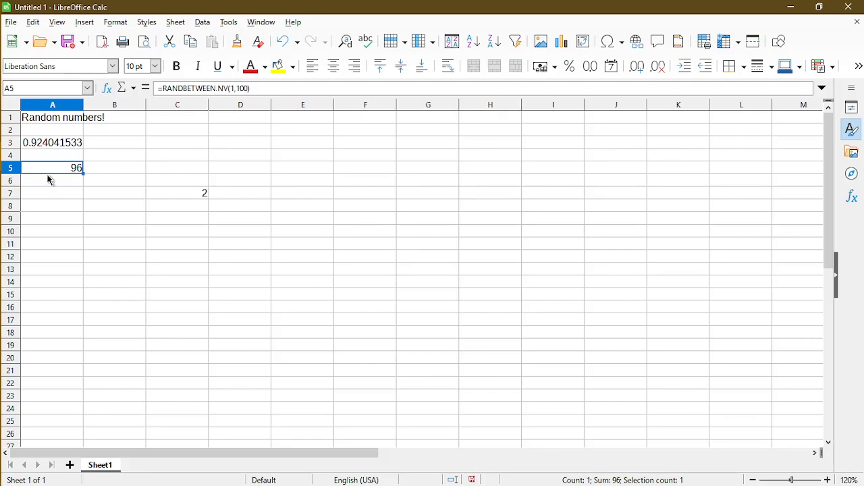
# Enter a volatile =RANDBETWEEN(1,100) formula in A7
pyautogui.click(52, 193)
pyautogui.write('=')
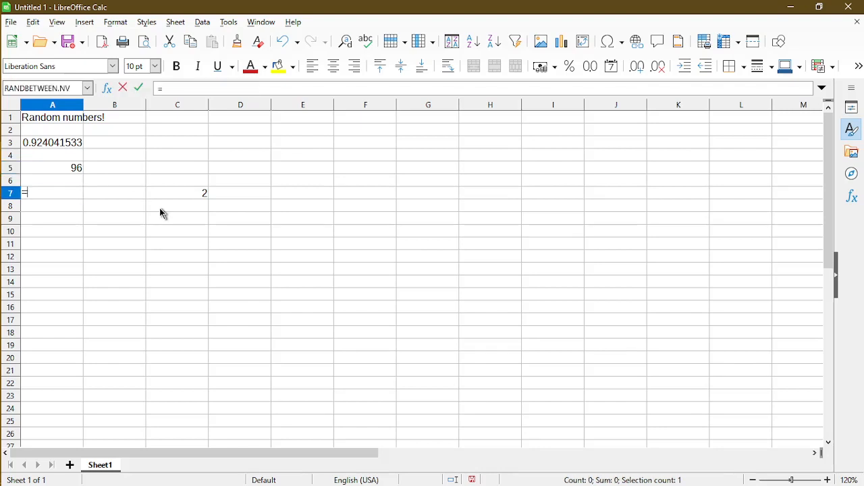
pyautogui.write('RANDBET')
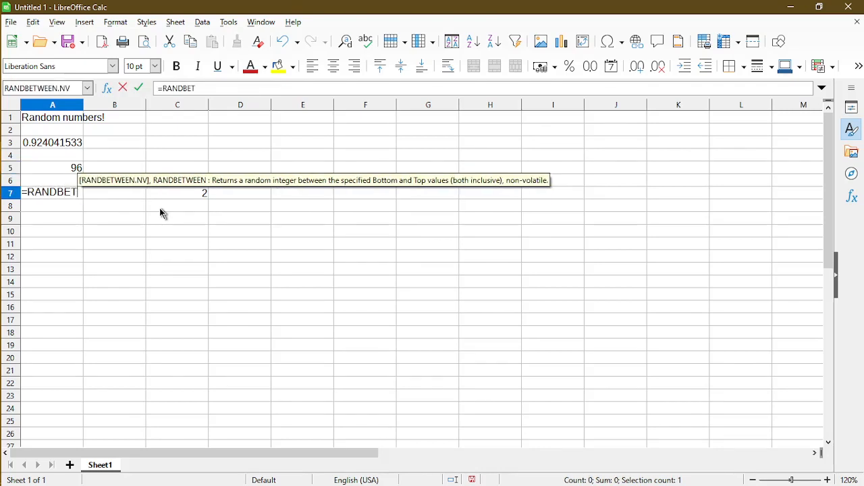
pyautogui.write('WEEN(')
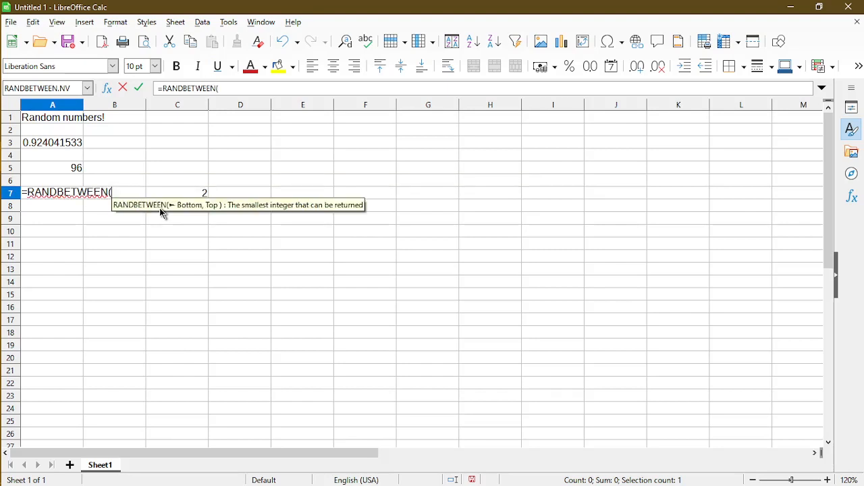
pyautogui.write('1,')
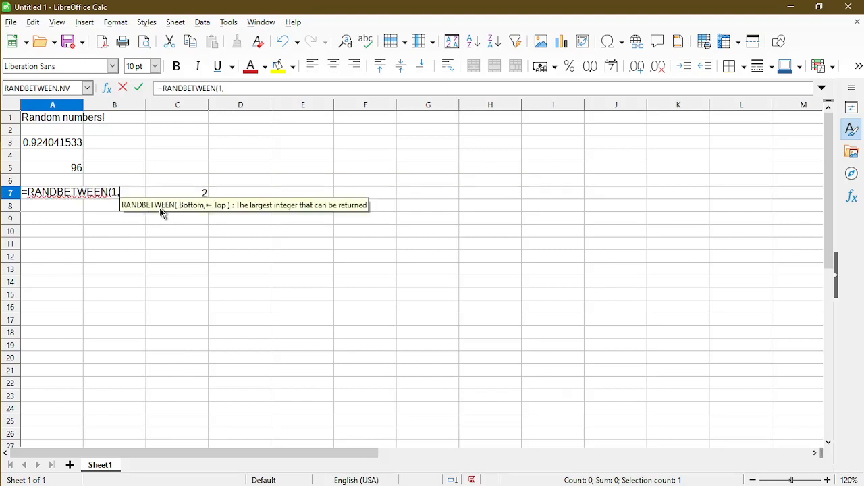
pyautogui.write('100)')
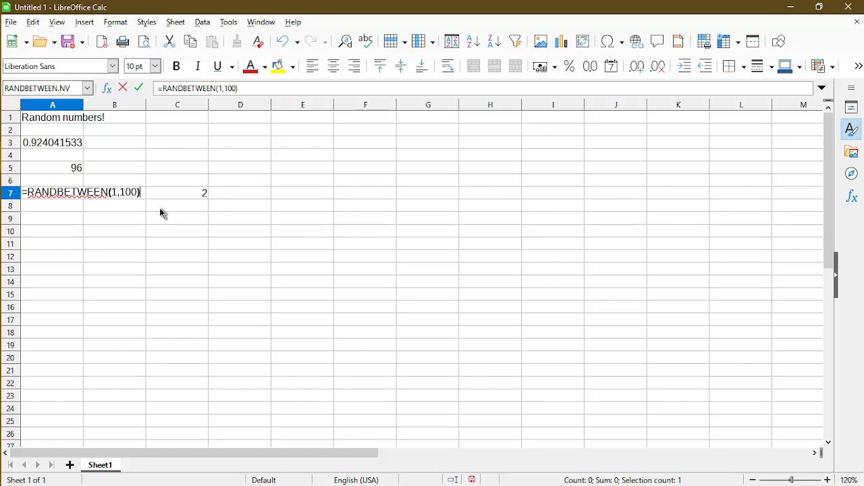
pyautogui.moveTo(119, 209)
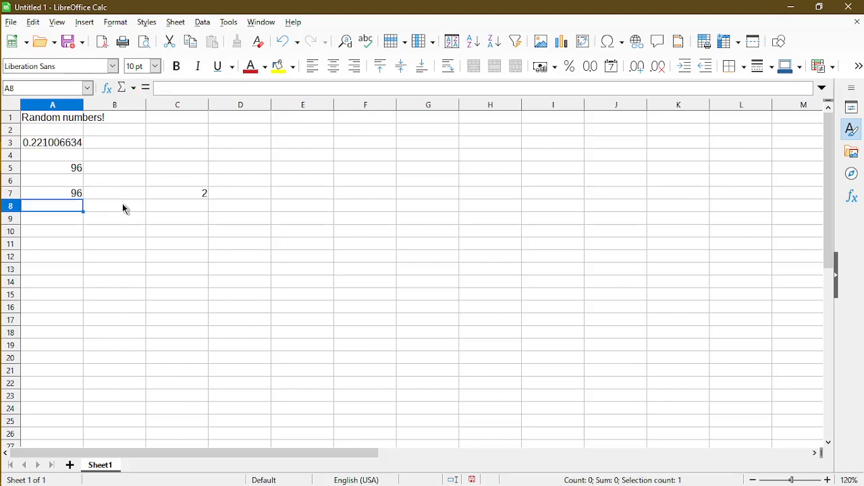
pyautogui.moveTo(96, 204)
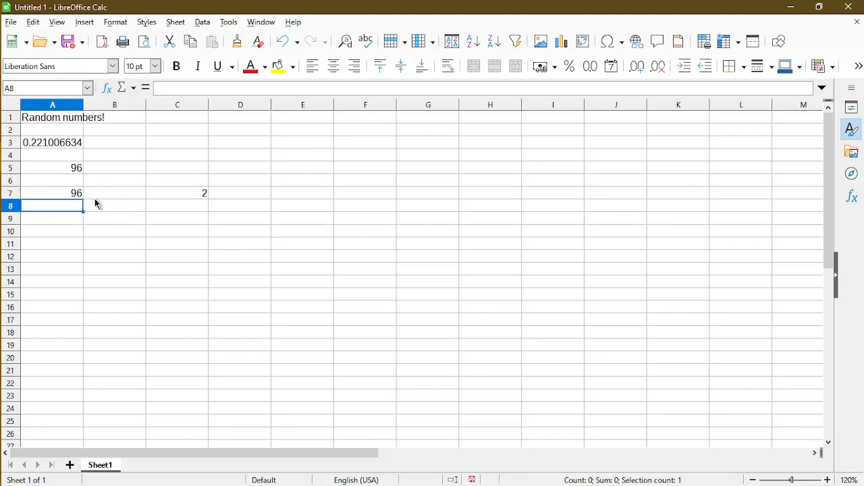
pyautogui.moveTo(113, 221)
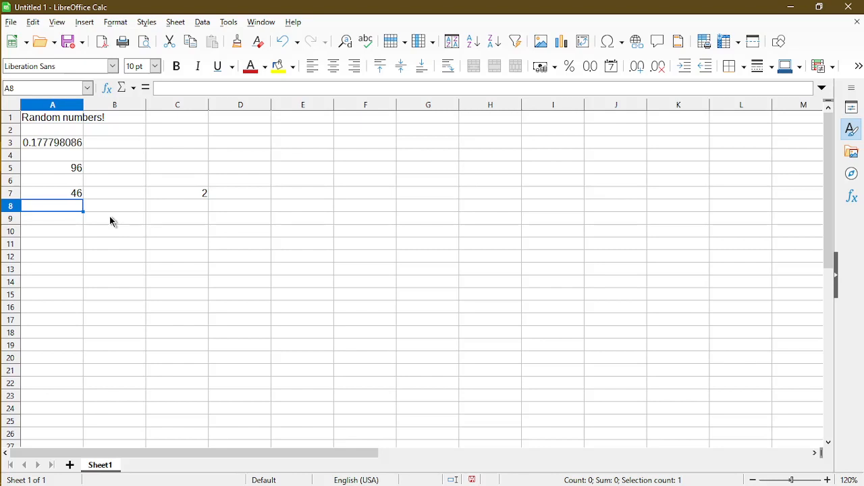
pyautogui.click(52, 143)
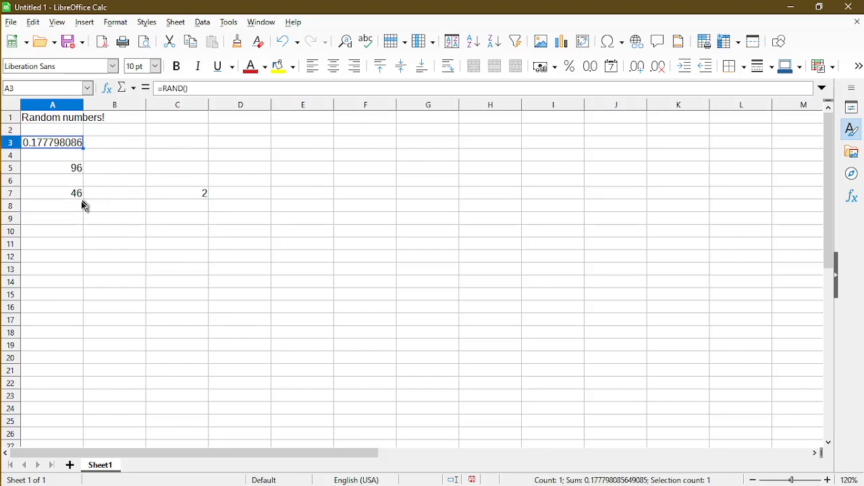
pyautogui.click(51, 194)
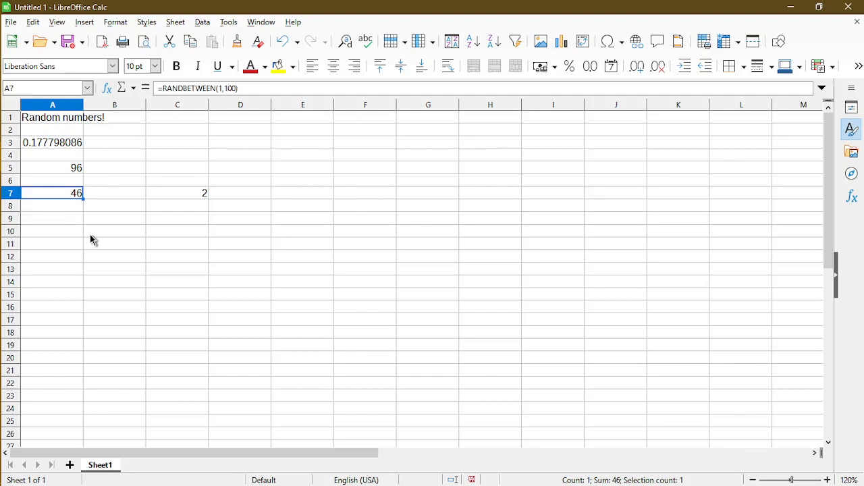
pyautogui.click(114, 218)
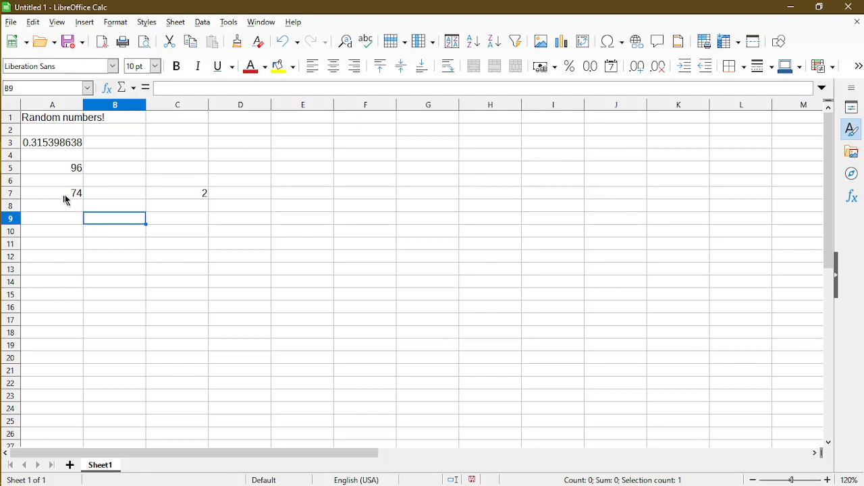
pyautogui.click(179, 193)
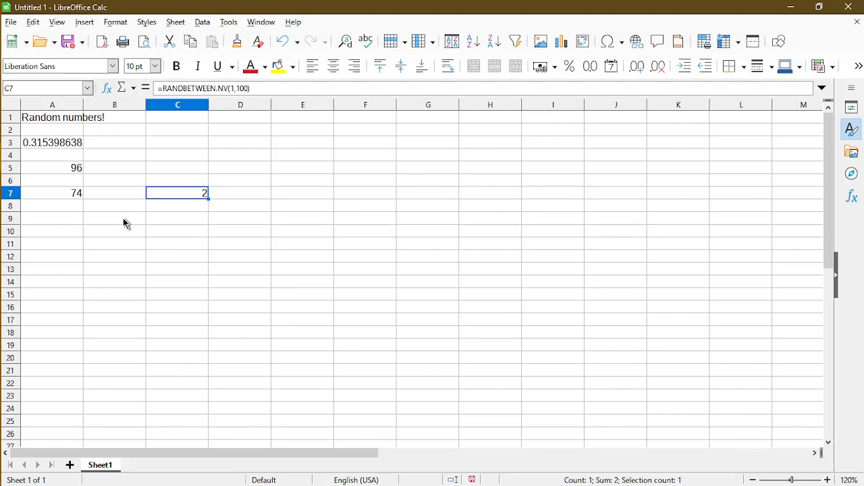
pyautogui.click(51, 168)
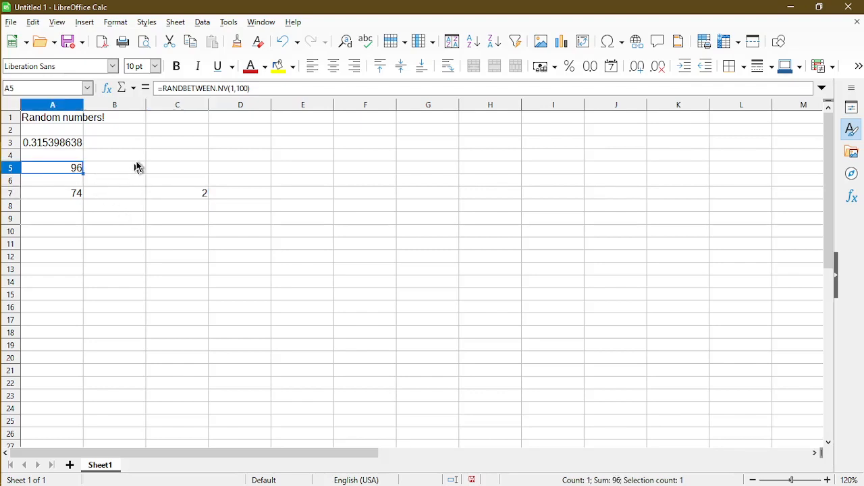
pyautogui.moveTo(203, 115)
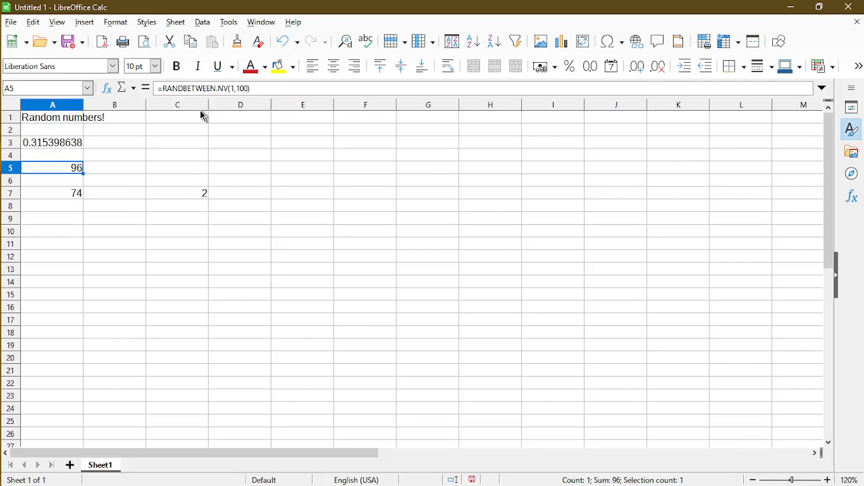
pyautogui.moveTo(162, 210)
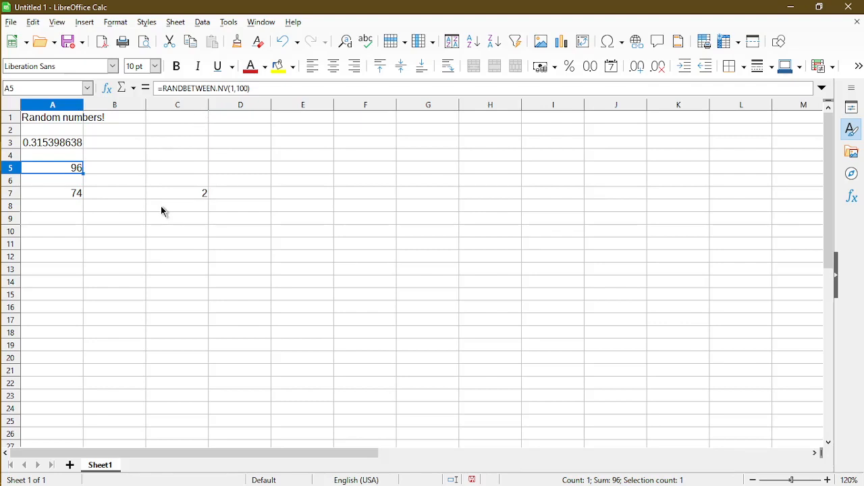
pyautogui.moveTo(219, 135)
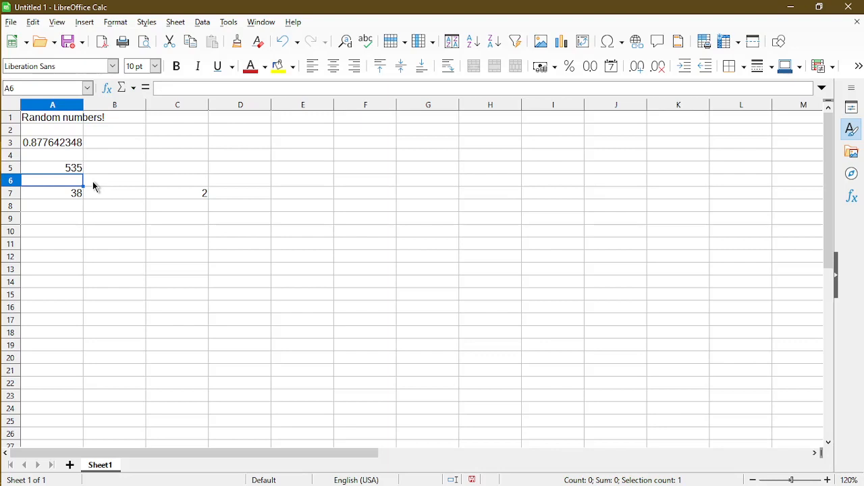
# Select A6 through A25 as the paste area for the copied 1–1000 formula
pyautogui.click(178, 231)
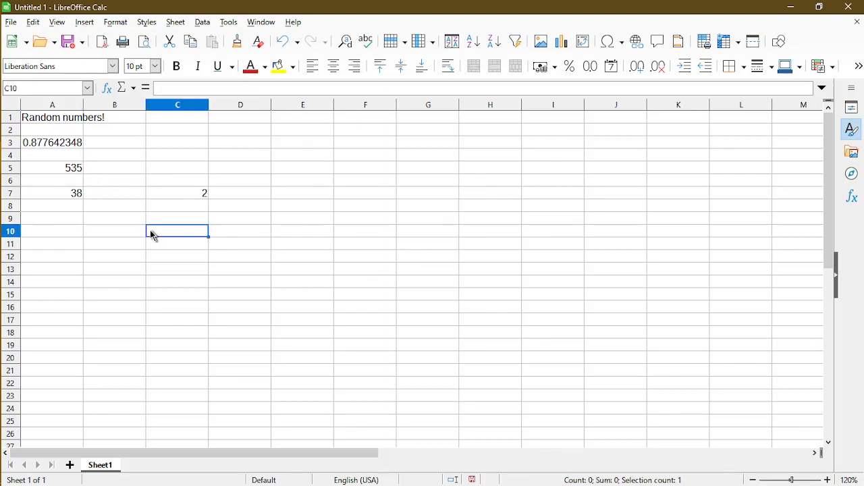
pyautogui.click(51, 167)
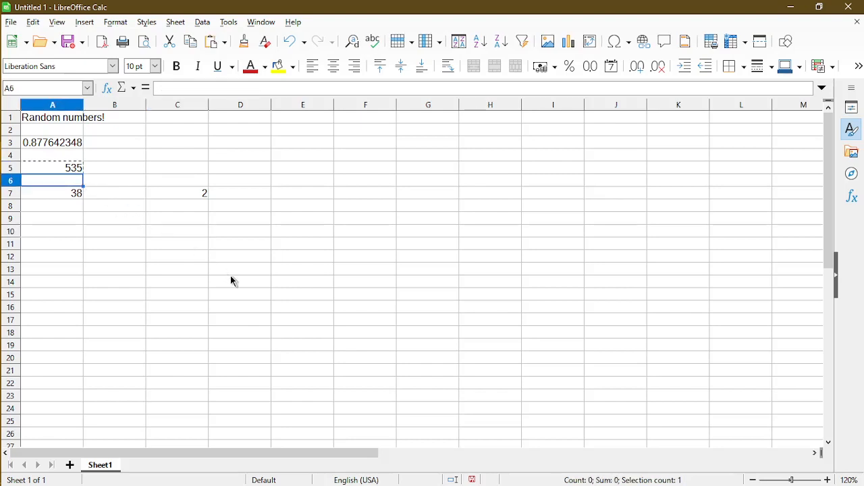
pyautogui.moveTo(52, 181); pyautogui.dragTo(52, 422)
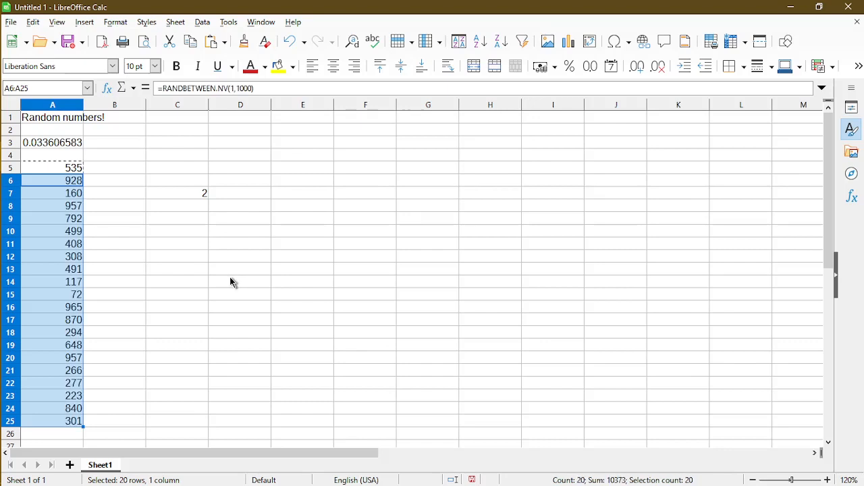
# Paste further copies of the random formula into scattered empty cells, including F5 and E11
pyautogui.click(178, 308)
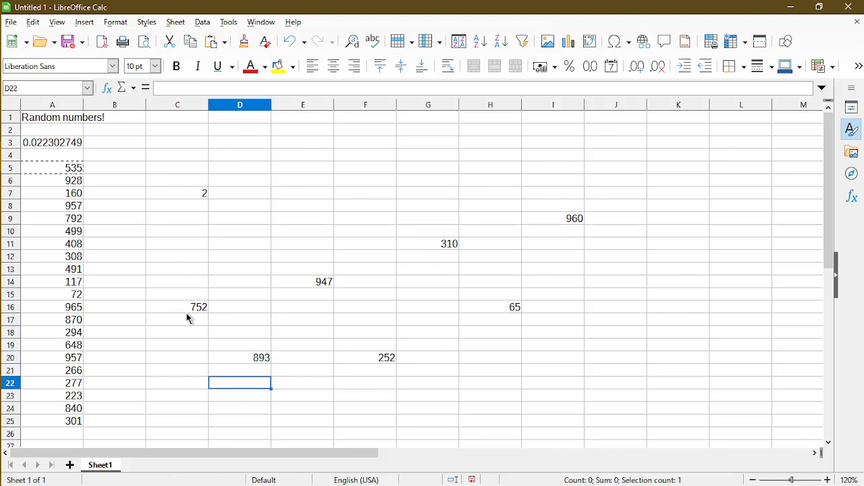
pyautogui.click(616, 384)
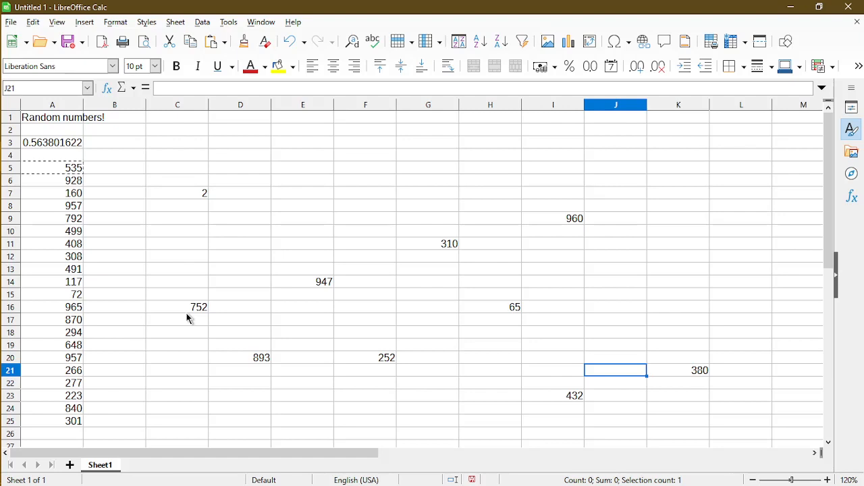
pyautogui.click(365, 168)
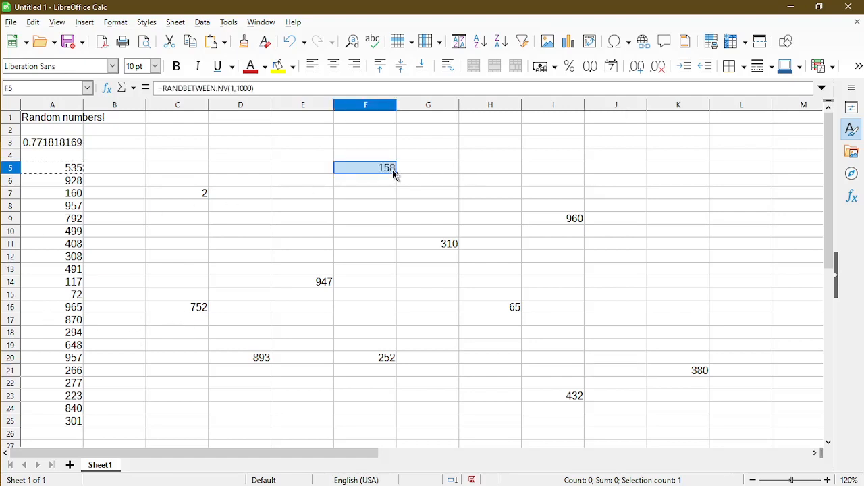
pyautogui.click(302, 243)
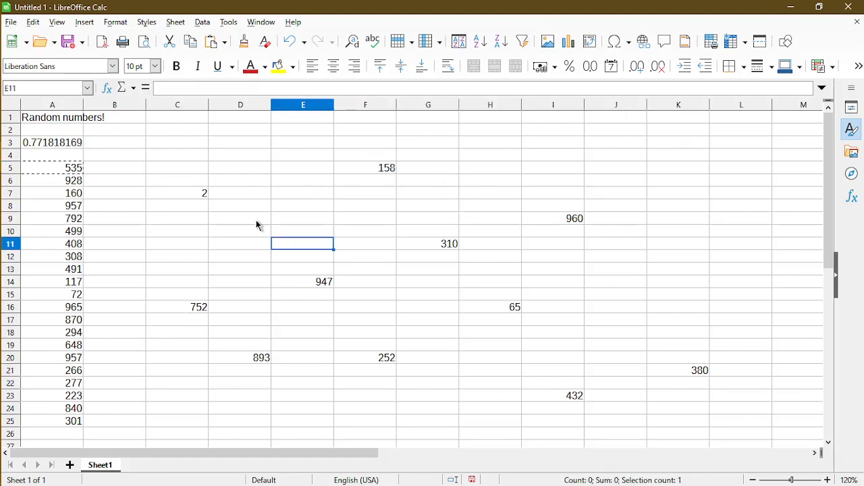